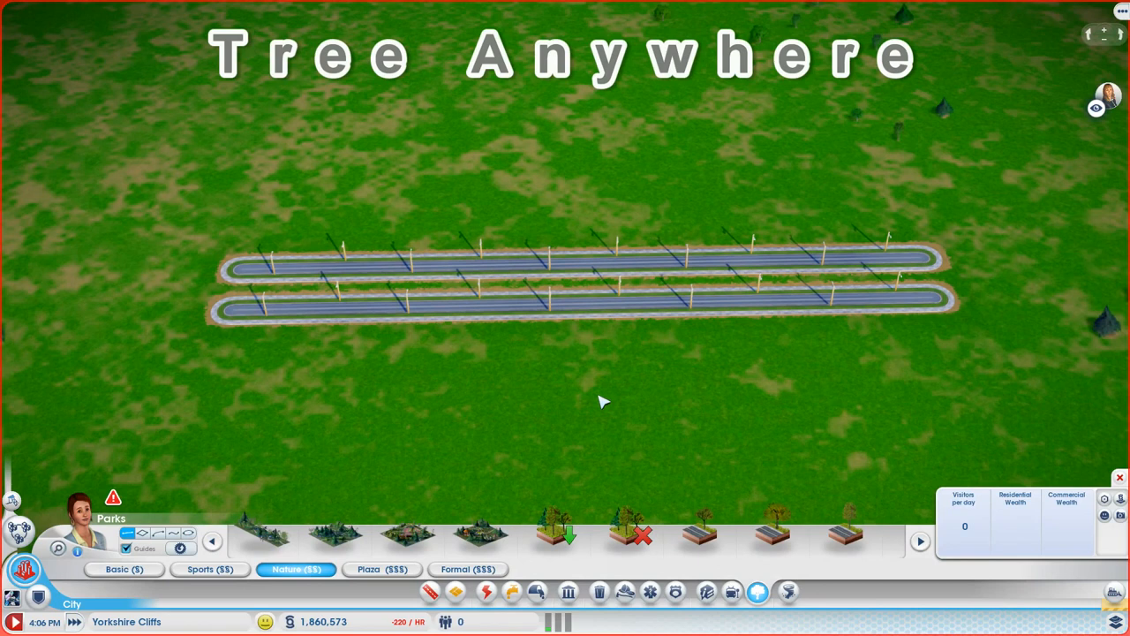
{"action": "mouse_move", "coordinate": [569, 405]}
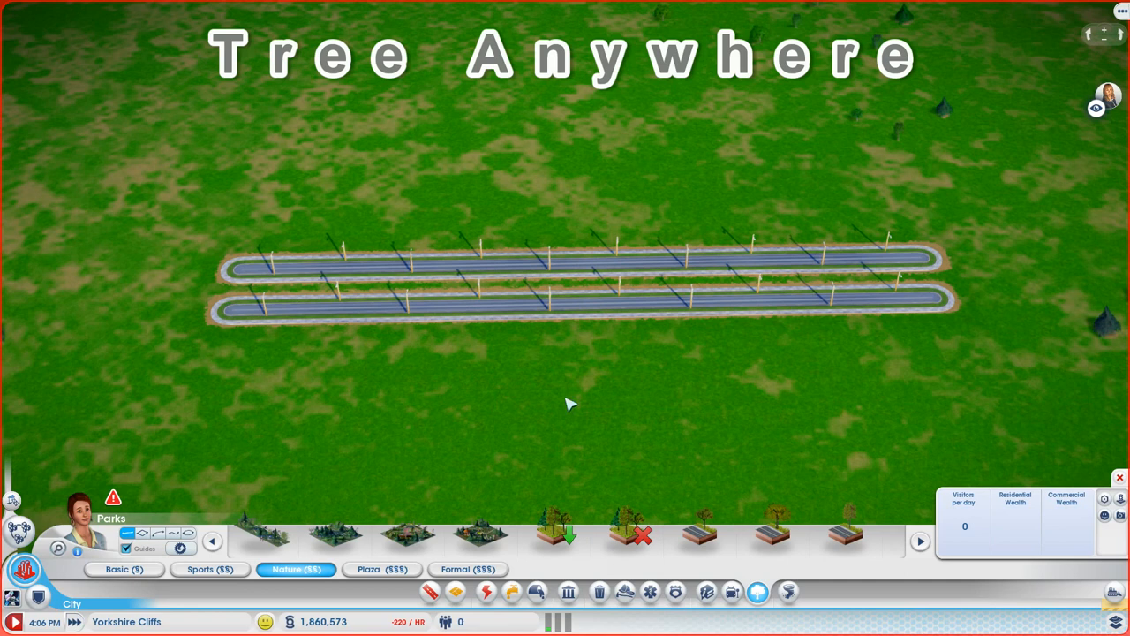
{"action": "mouse_move", "coordinate": [605, 467]}
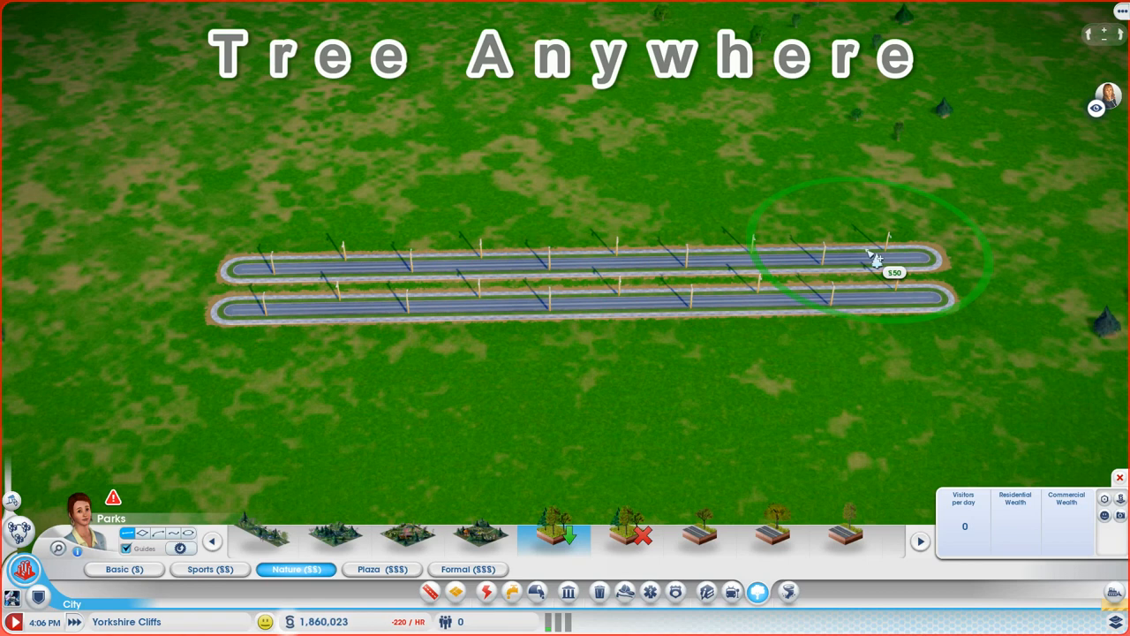
Plant a cluster of trees on the grass at the right end of the two parallel roads.
{"action": "left_click", "coordinate": [883, 256]}
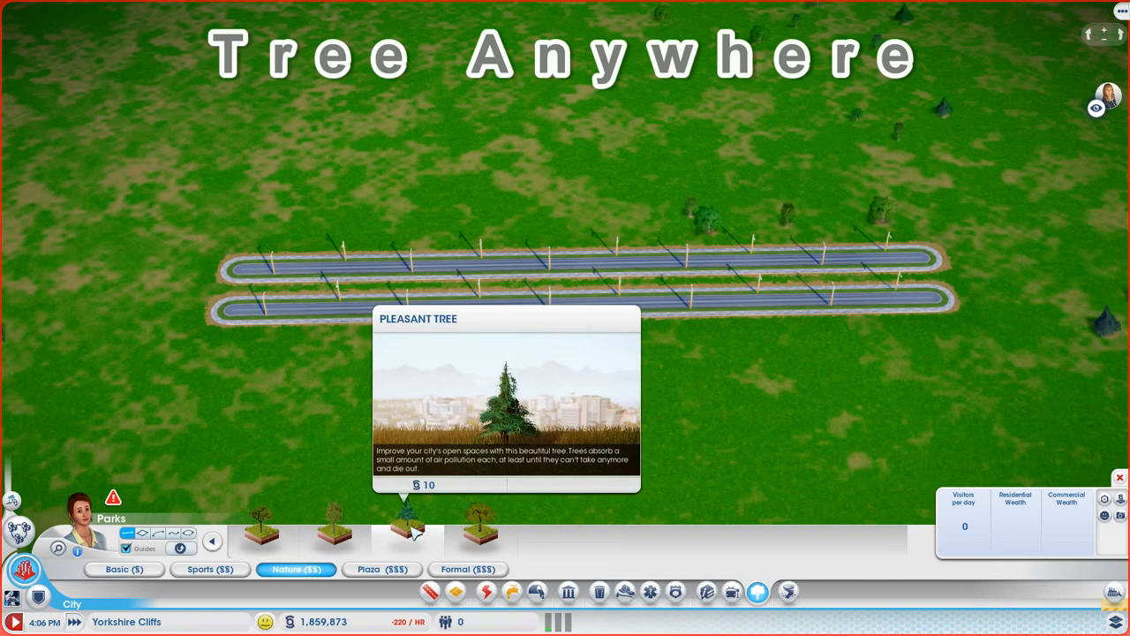
Select the Pleasant Tree from the Nature tree submenu for single placement.
{"action": "left_click", "coordinate": [406, 530]}
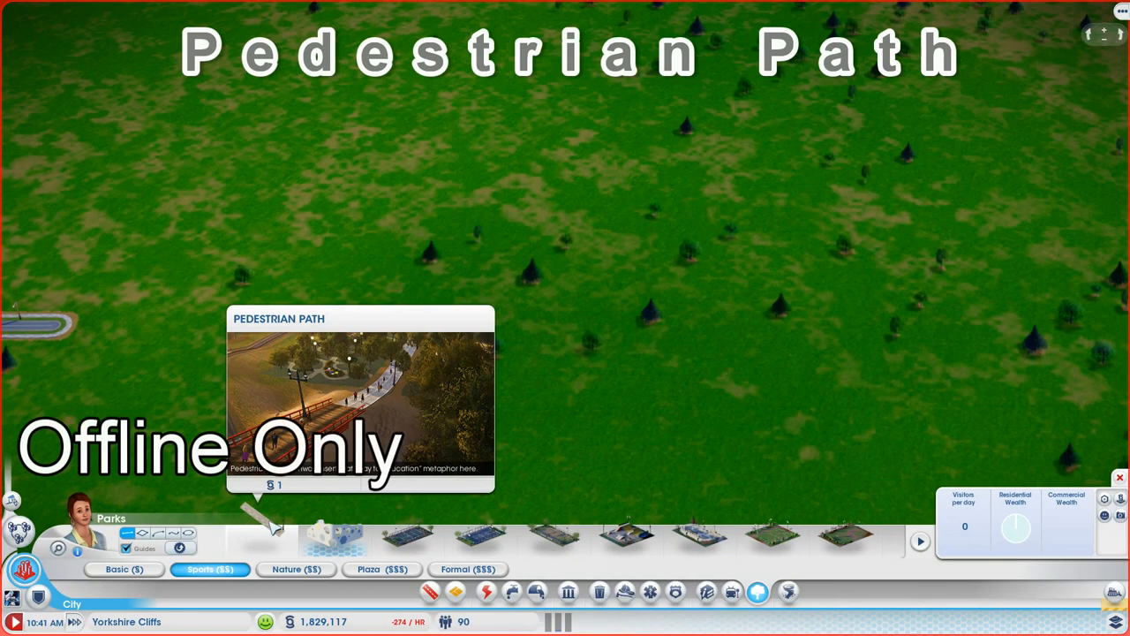
Pick the Pedestrian Path from the Sports park catalog to build beside the road.
{"action": "left_click", "coordinate": [296, 569]}
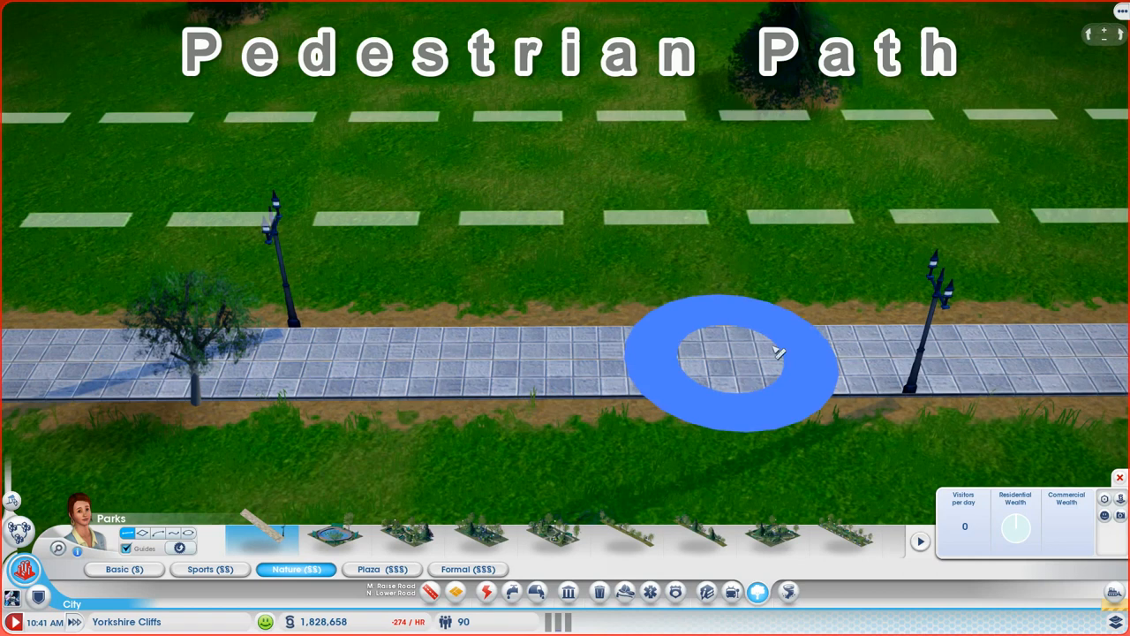
{"action": "mouse_move", "coordinate": [919, 393]}
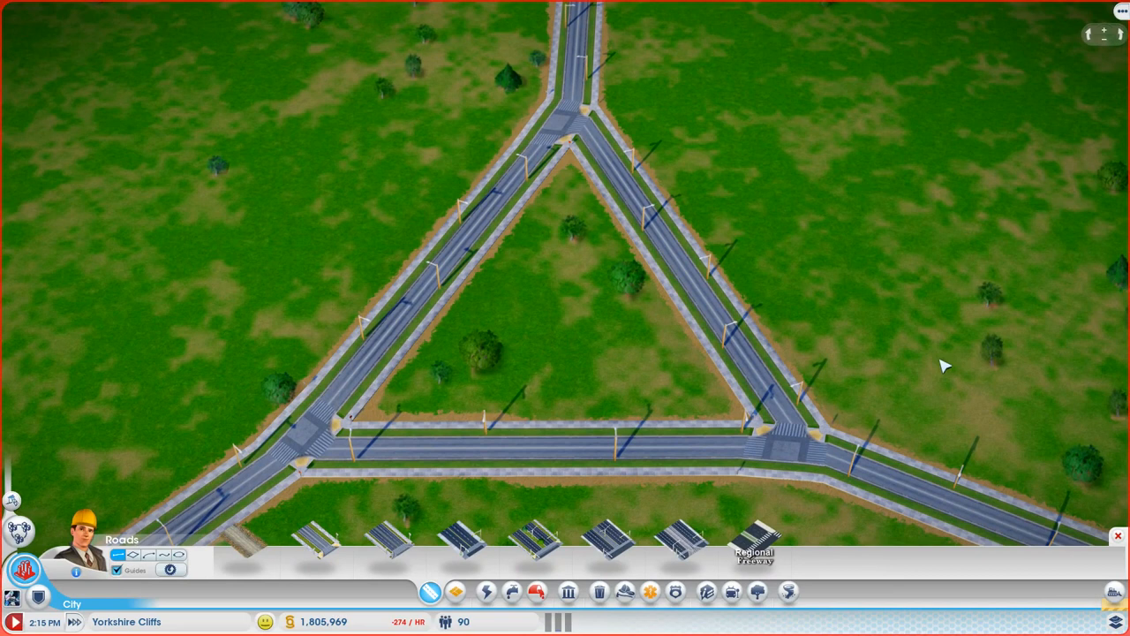
{"action": "mouse_move", "coordinate": [768, 379]}
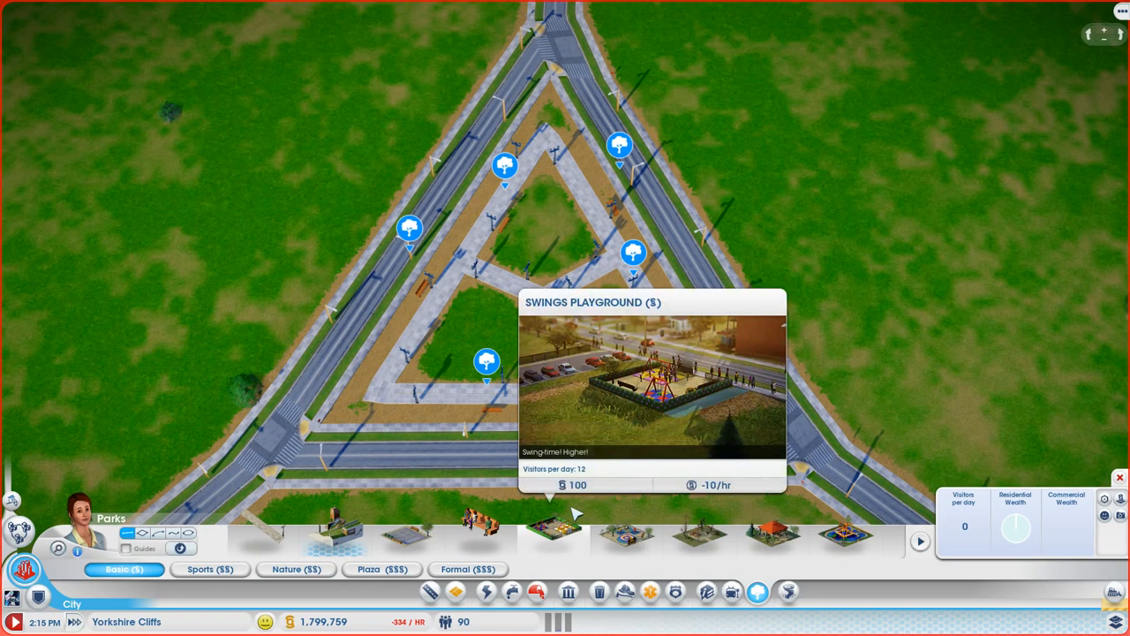
Select a park path item from the Parks catalog for the triangular park.
{"action": "left_click", "coordinate": [297, 569]}
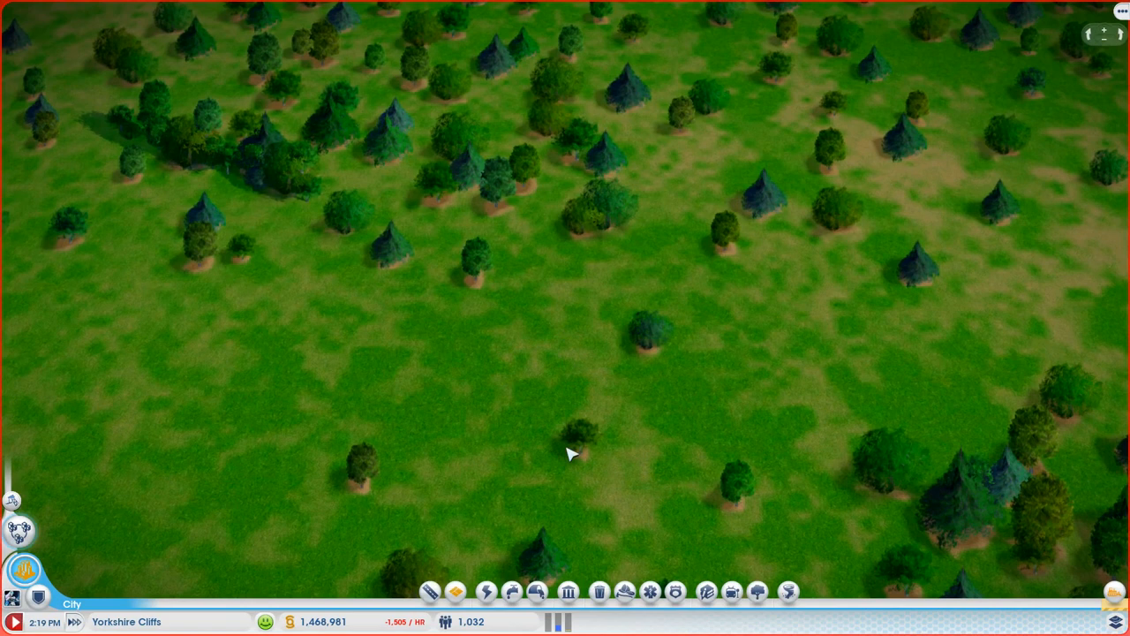
Choose the circle path drawing mode in the Basic parks catalog.
{"action": "left_click", "coordinate": [758, 591]}
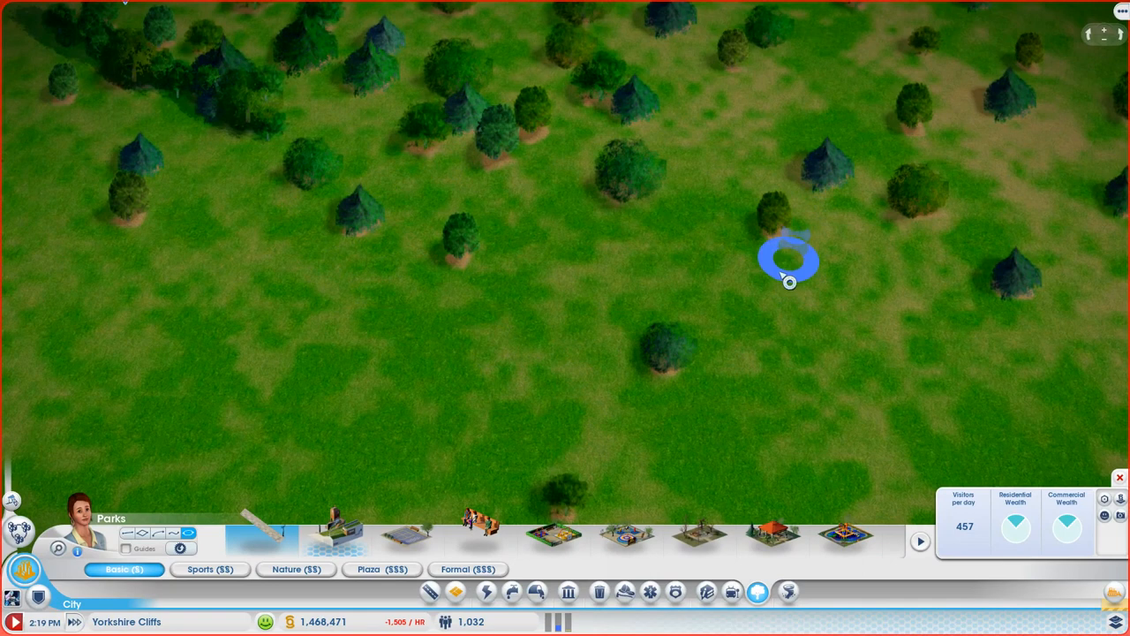
{"action": "mouse_move", "coordinate": [475, 381]}
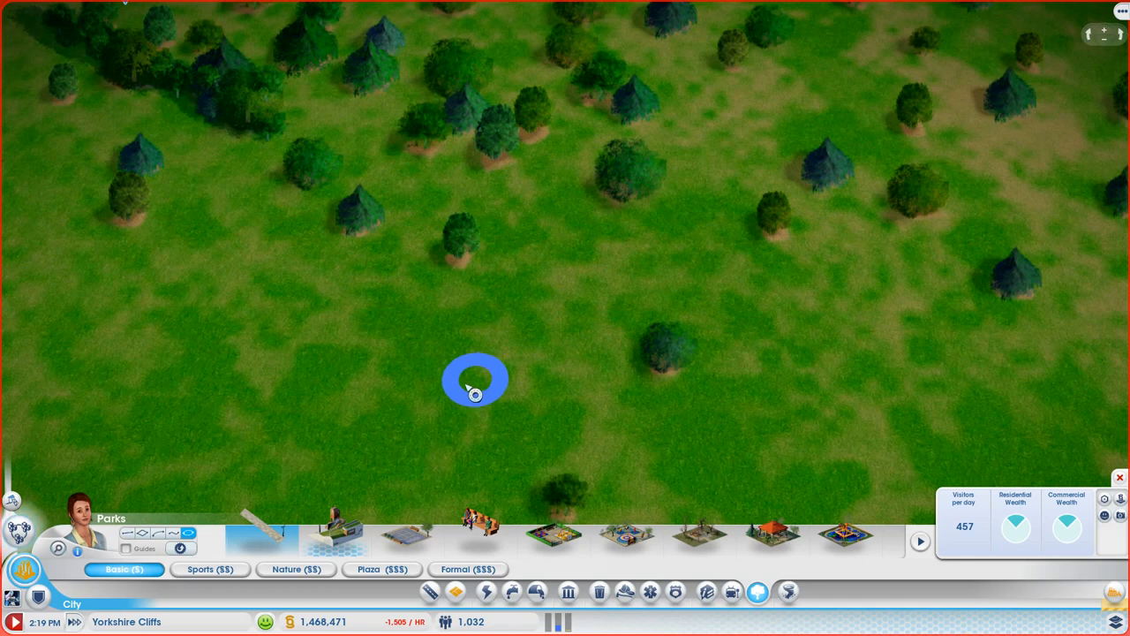
{"action": "mouse_move", "coordinate": [260, 530]}
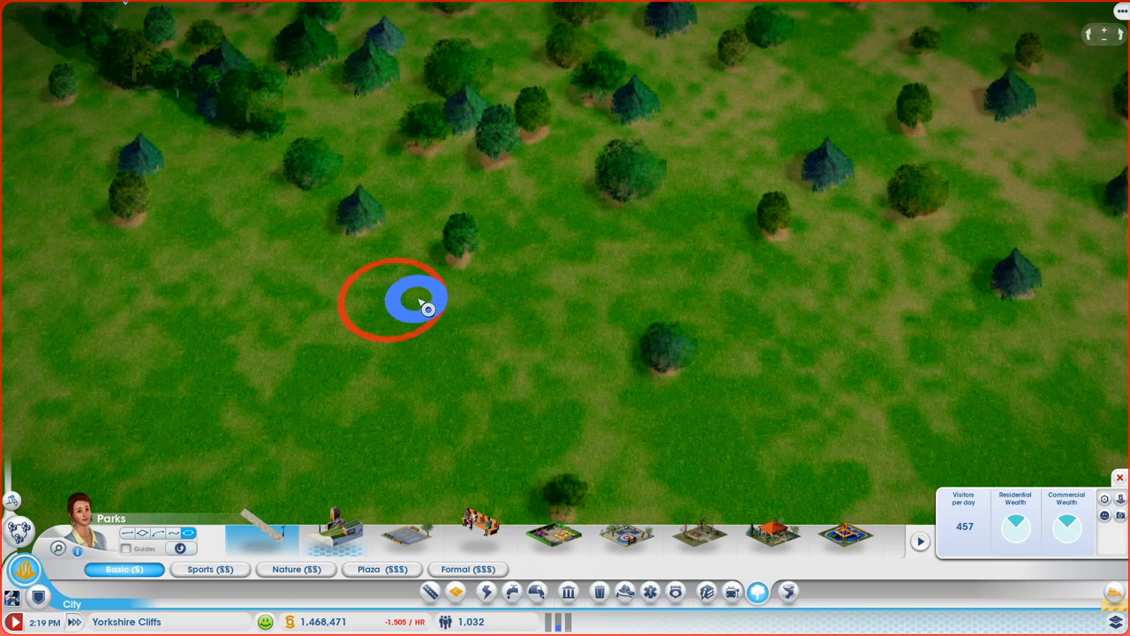
Draw a lamp-lined circular paved path loop on the open grass.
{"action": "left_click_drag", "start_coordinate": [415, 300], "coordinate": [521, 287]}
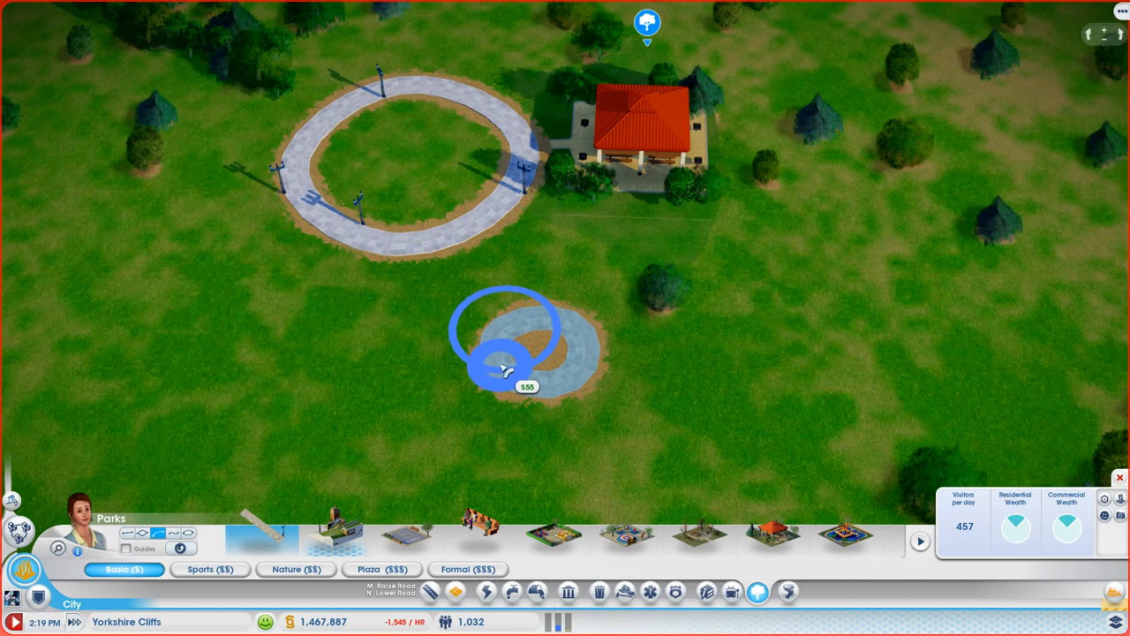
Place a small lamp-lit circular plaza below the larger loop path.
{"action": "left_click", "coordinate": [506, 354]}
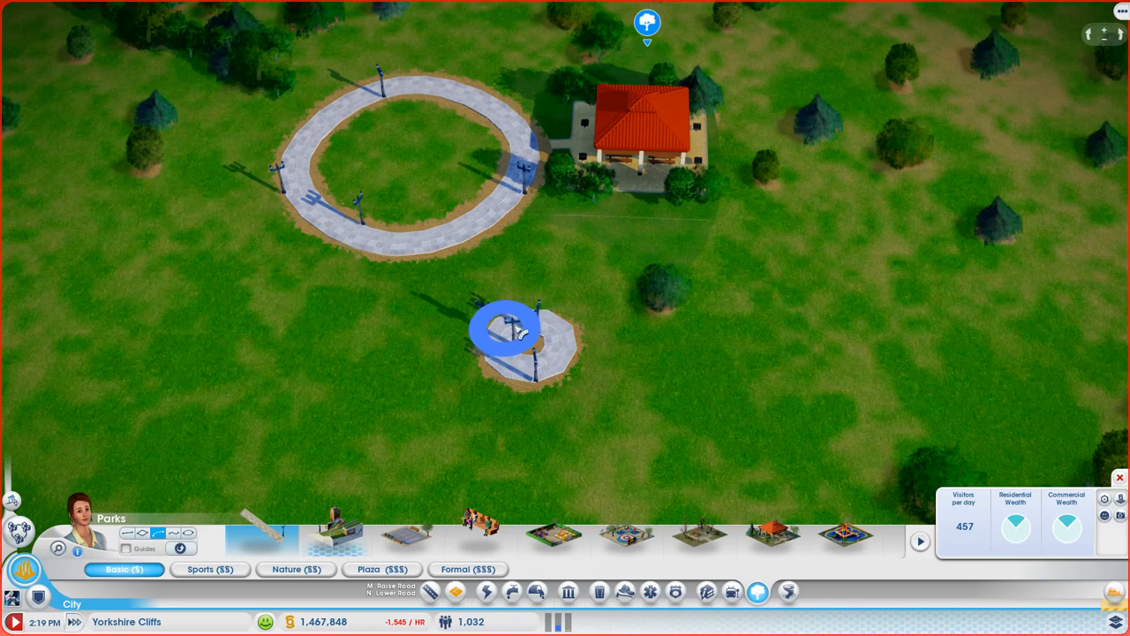